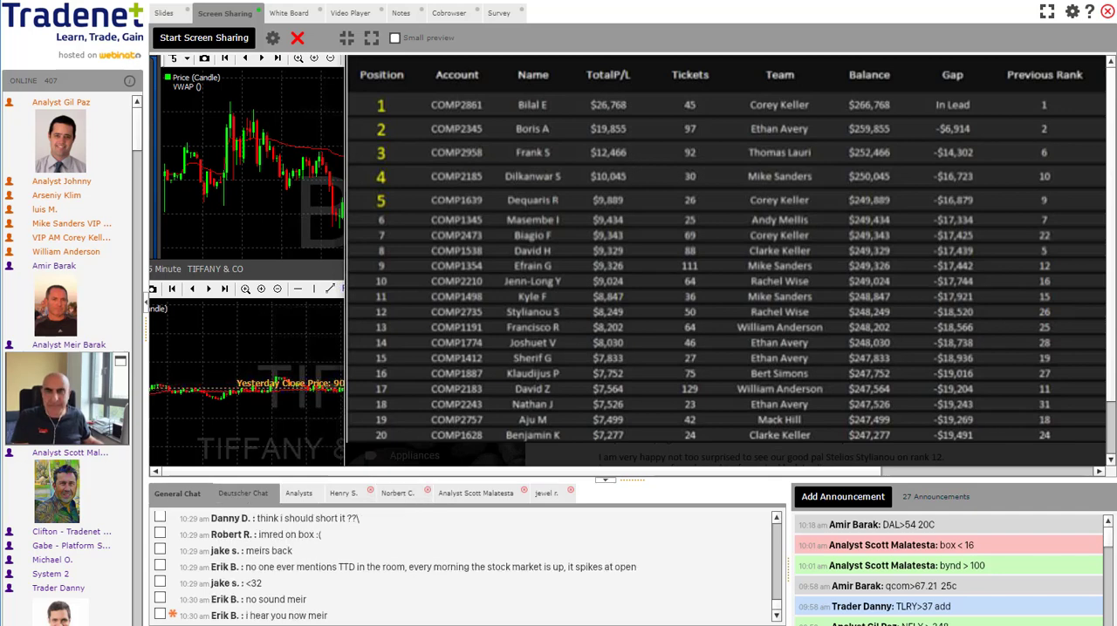
- Widen the shared leaderboard window until the Rank Change column appears for each account
click(397, 493)
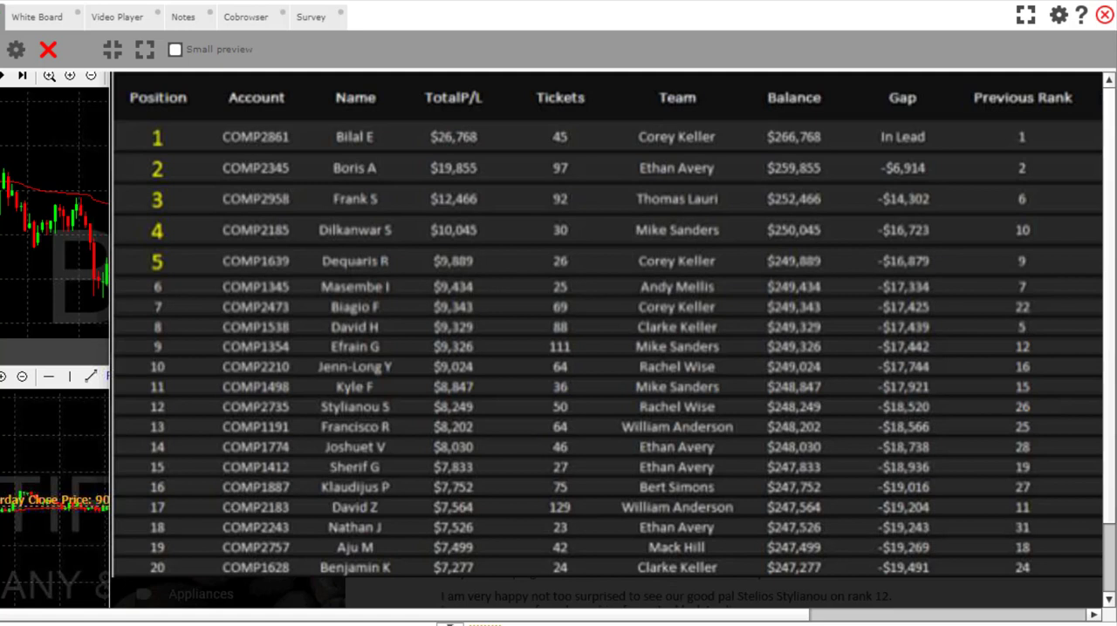
mouse_move(628, 513)
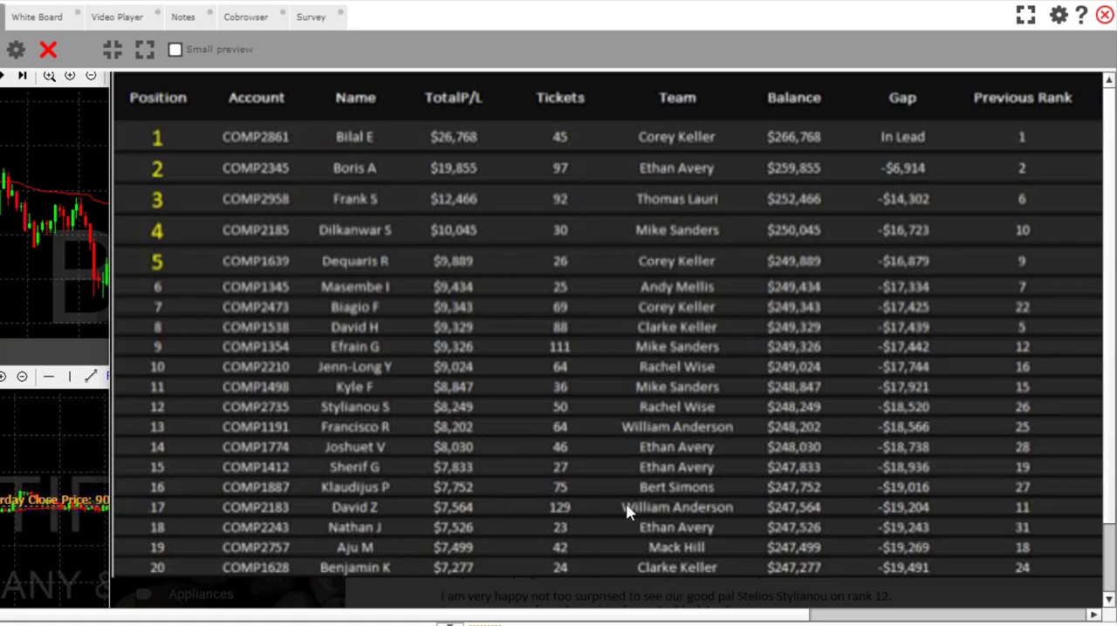
mouse_move(589, 487)
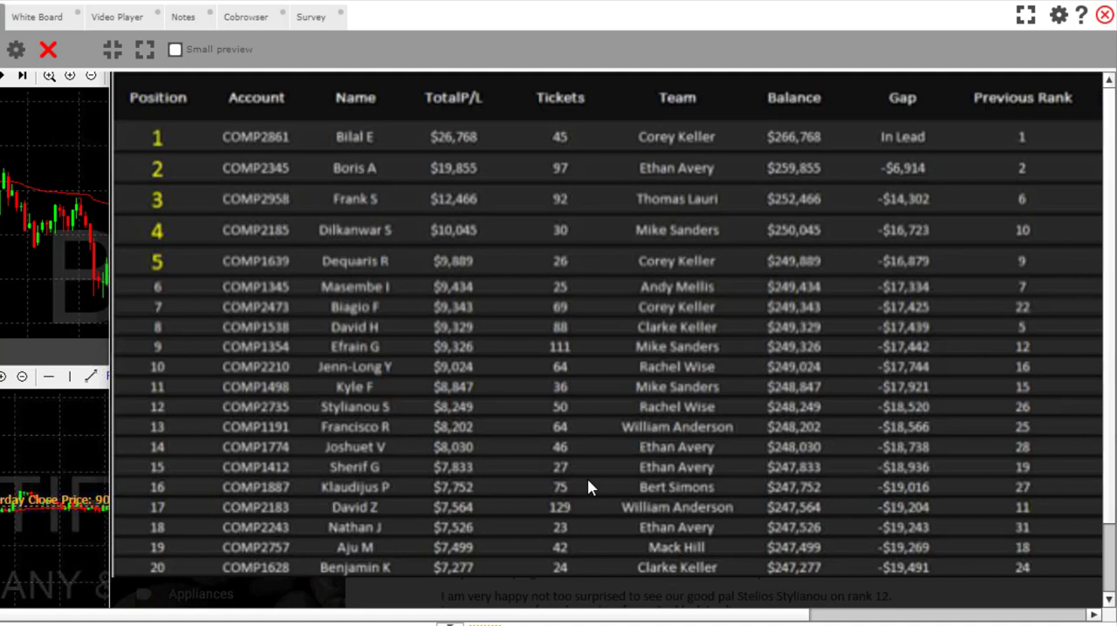
mouse_move(444, 443)
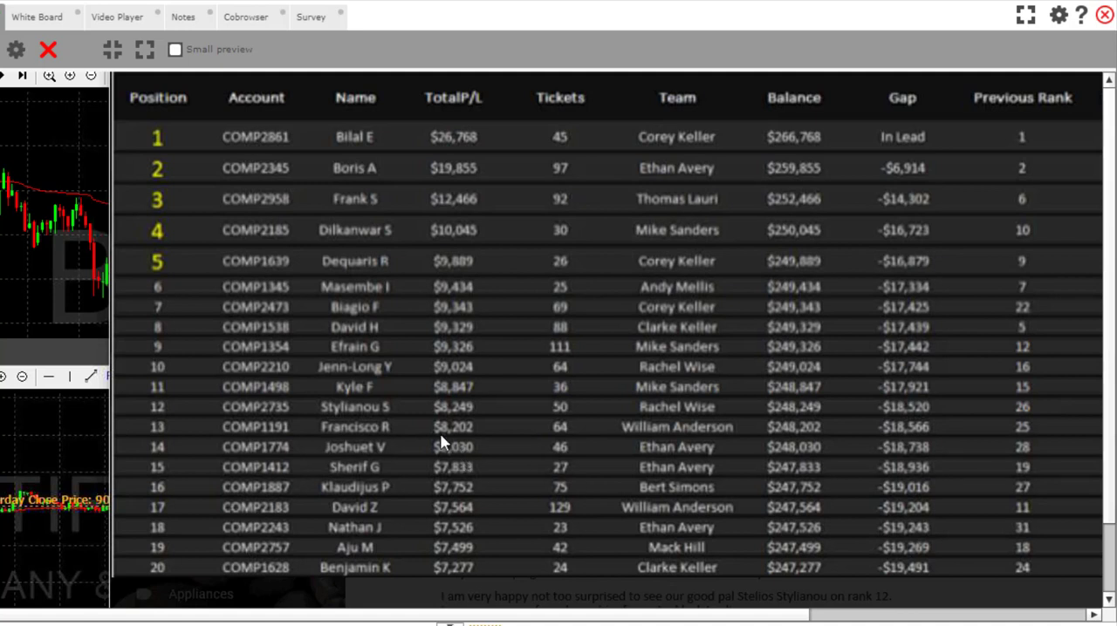
mouse_move(438, 437)
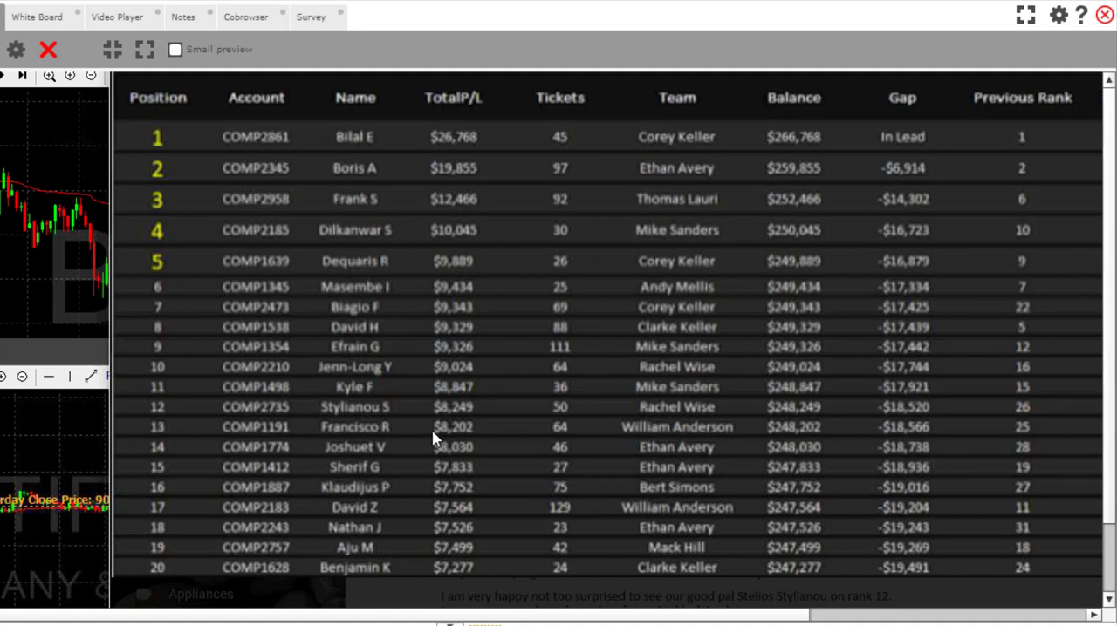
mouse_move(362, 391)
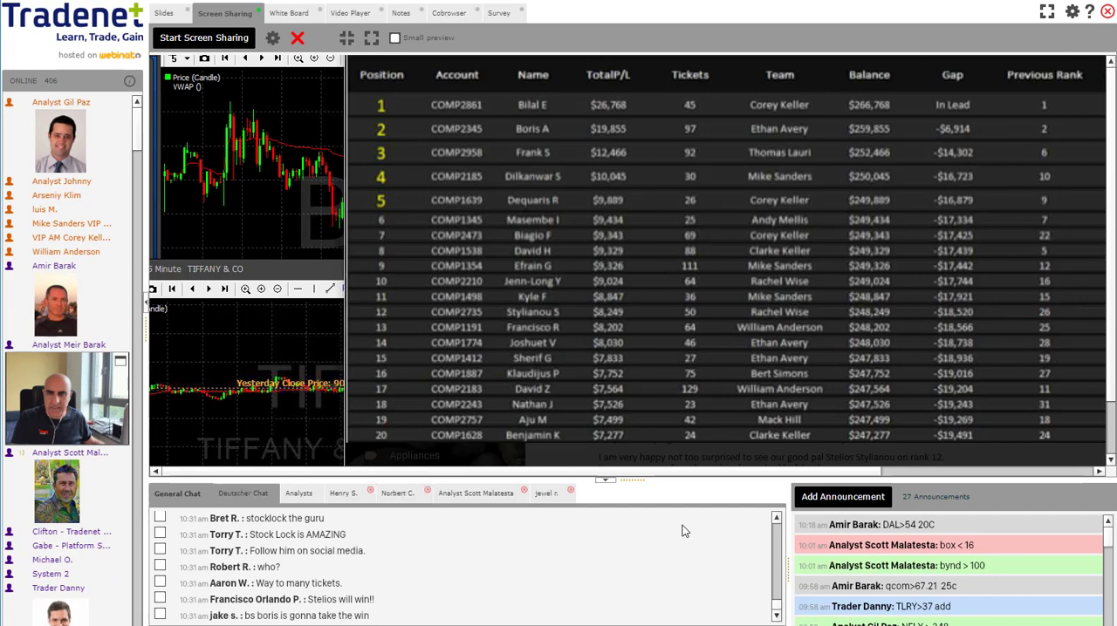
click(397, 493)
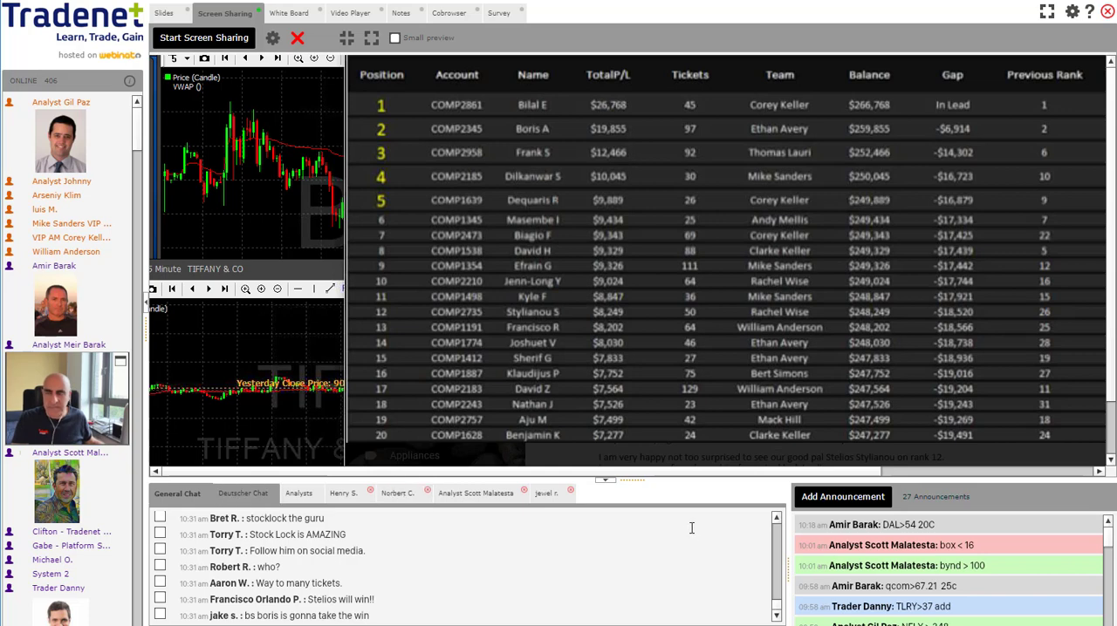
click(397, 493)
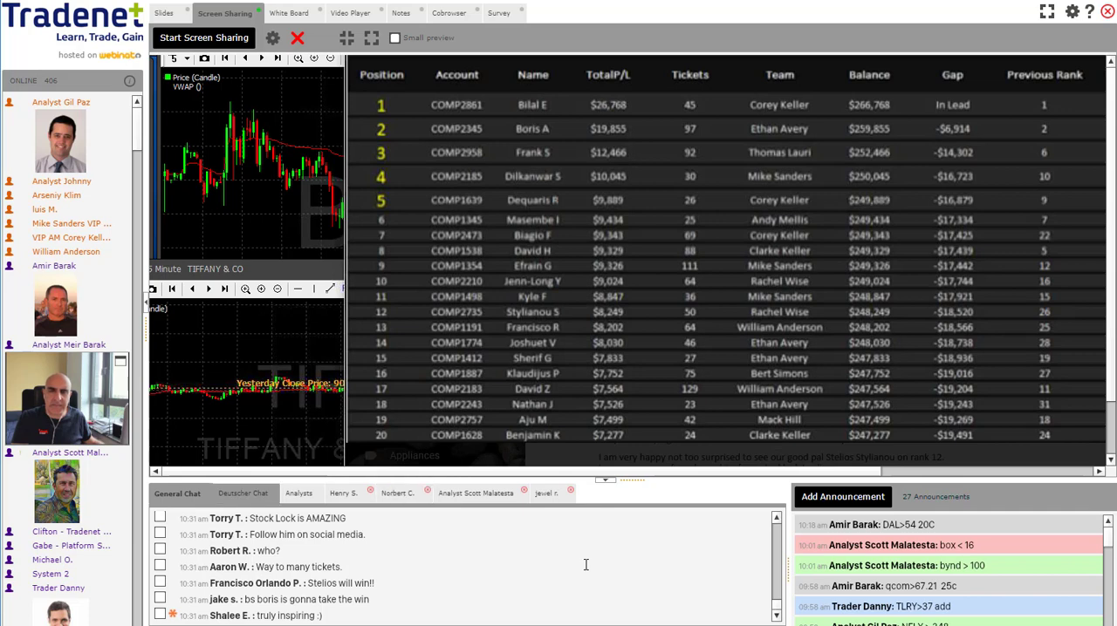
click(397, 493)
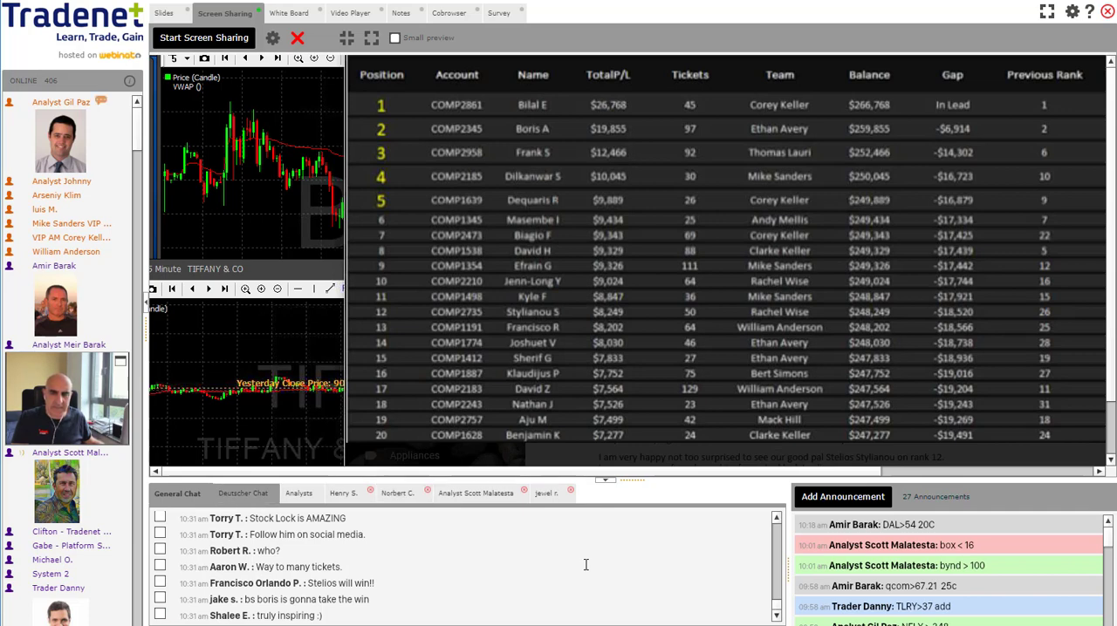
click(398, 493)
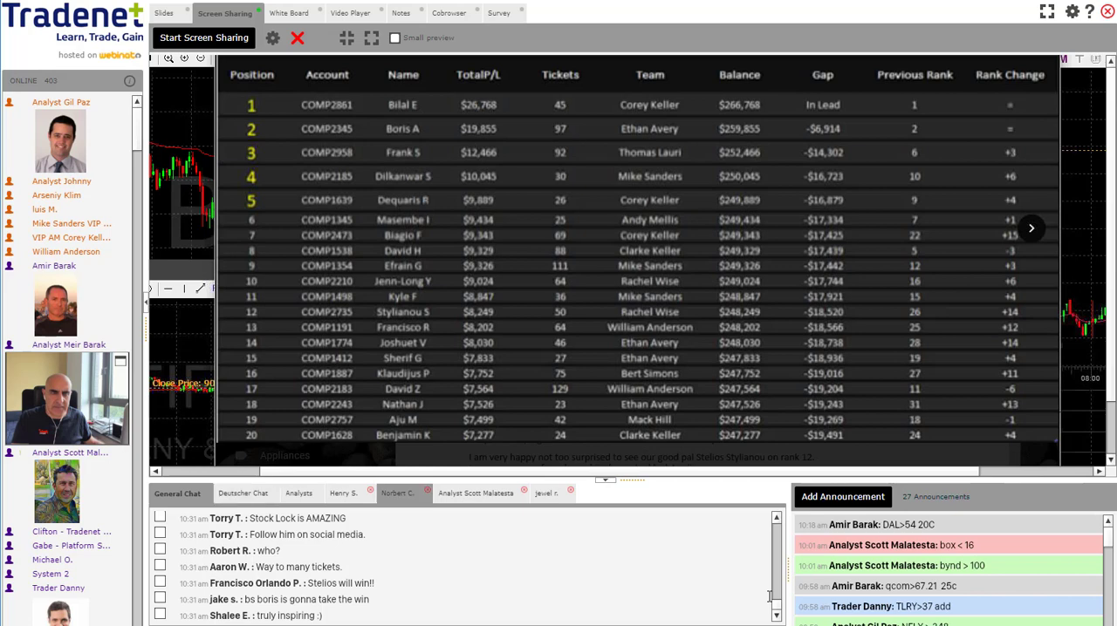
scroll(down, 3)
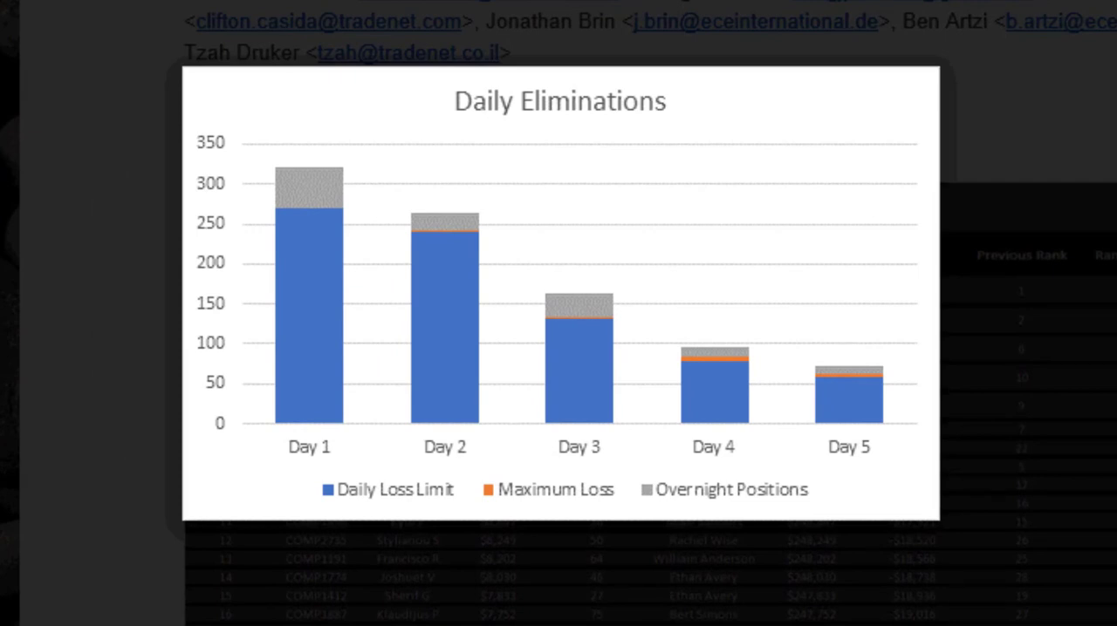
mouse_move(251, 212)
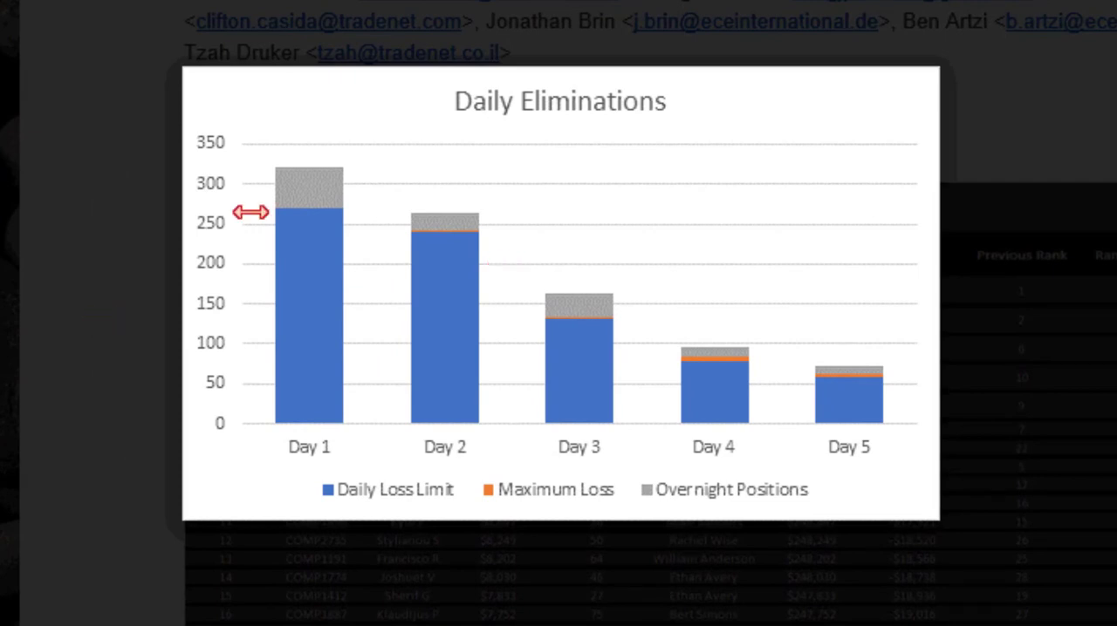
mouse_move(592, 347)
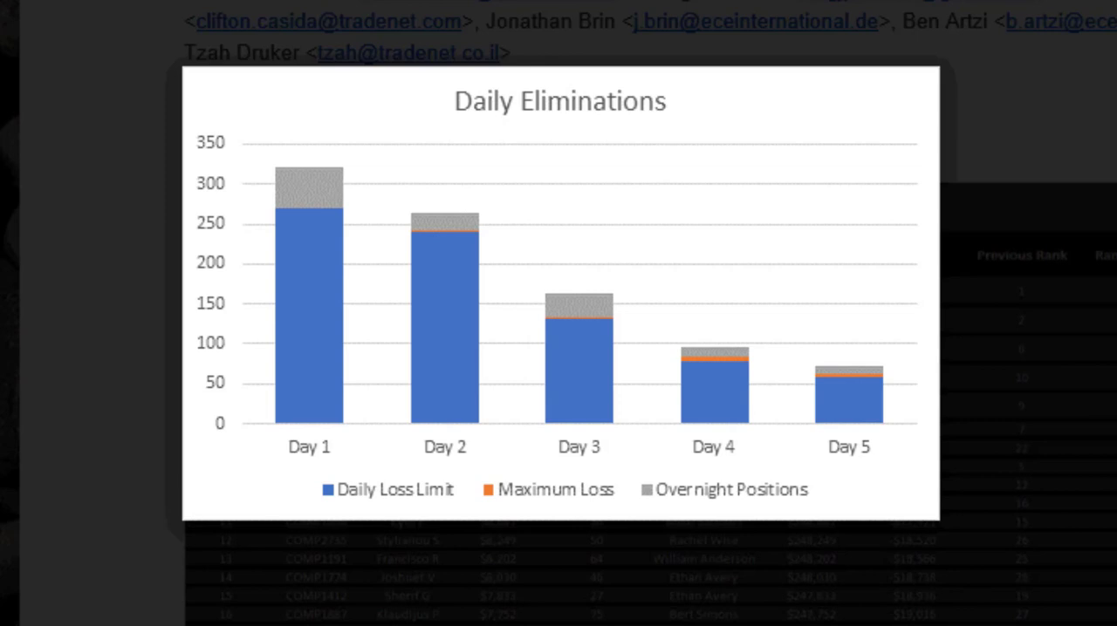
mouse_move(506, 132)
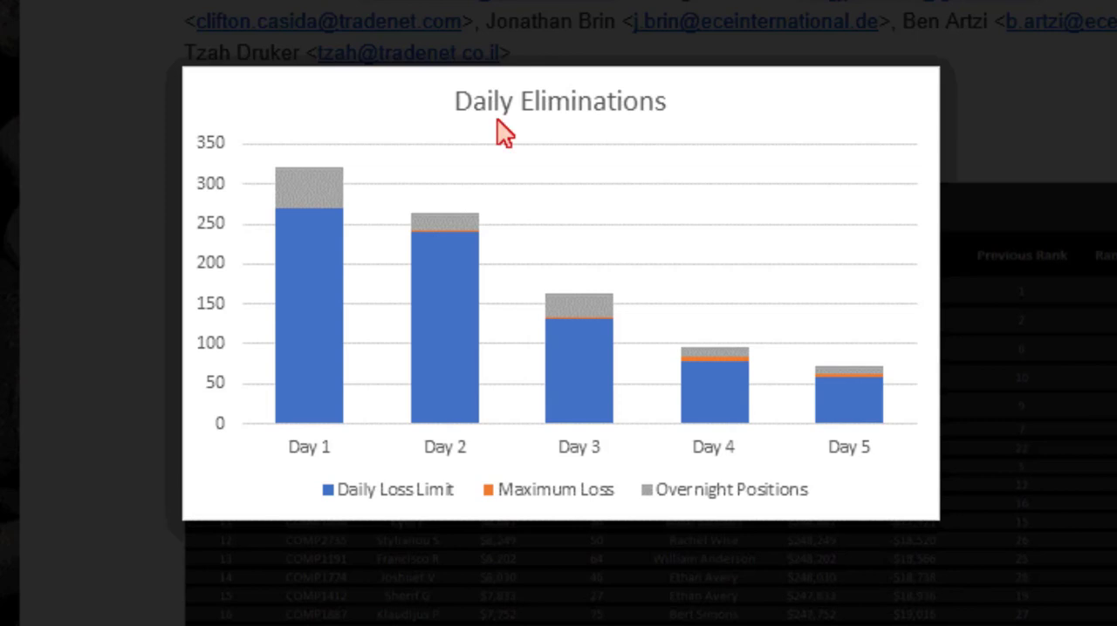
mouse_move(764, 404)
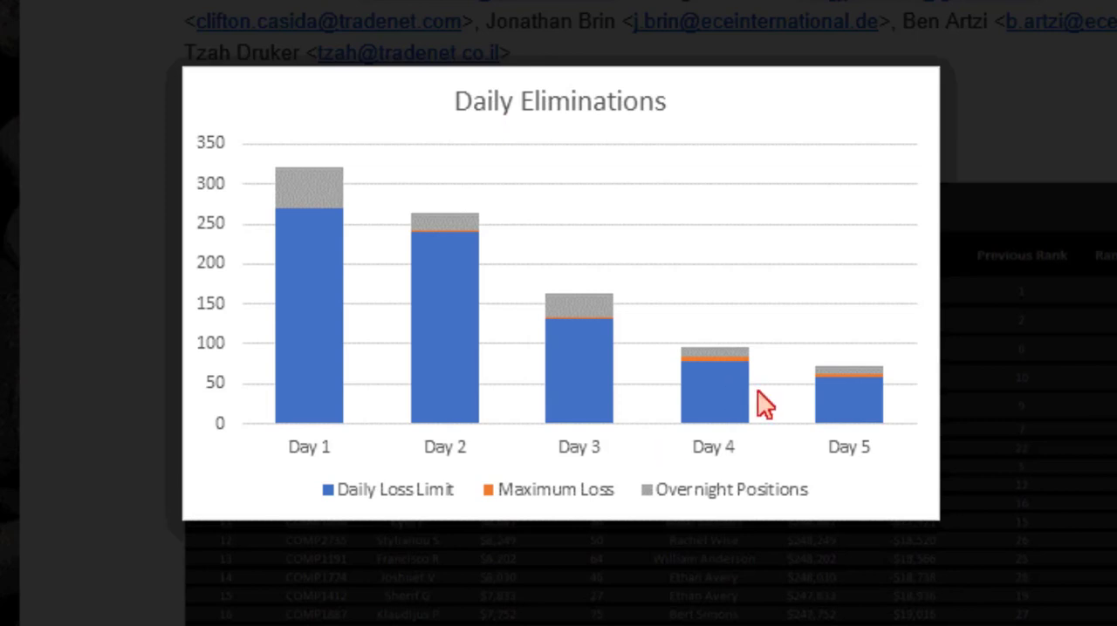
mouse_move(788, 417)
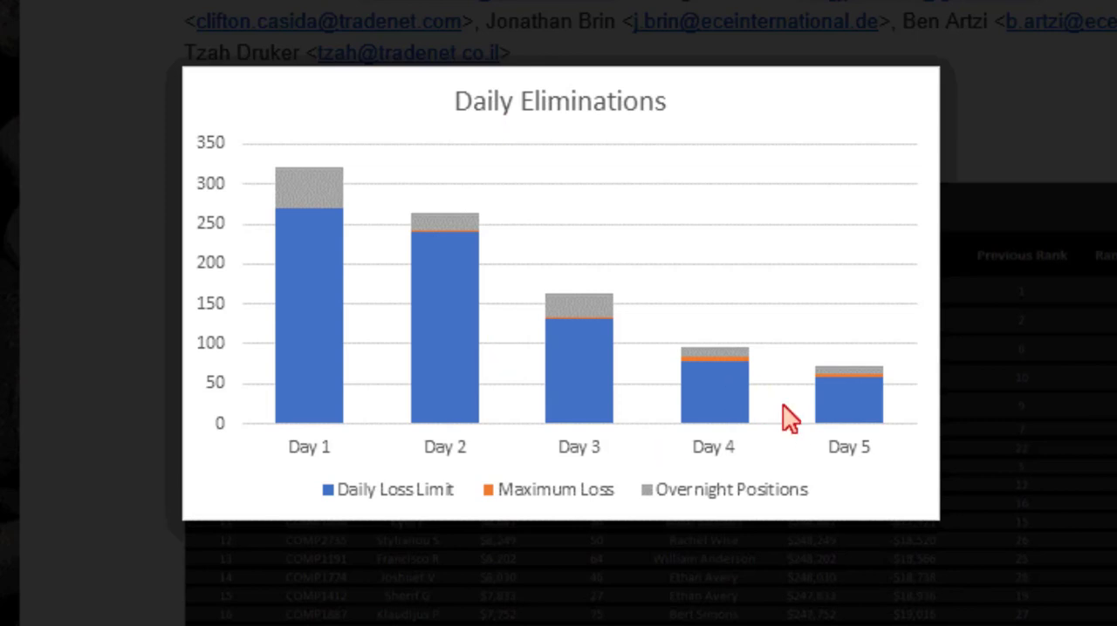
mouse_move(248, 418)
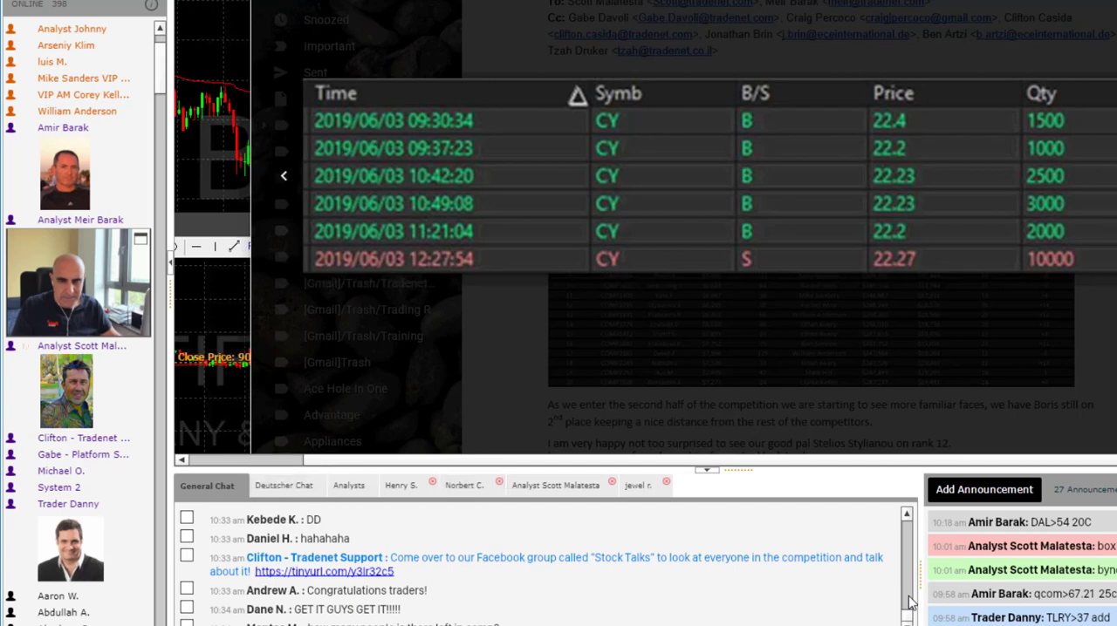
- Scroll to the next trader's long trade log of GOOGL, CNC, MRTX and AMD trades
scroll(down, 3)
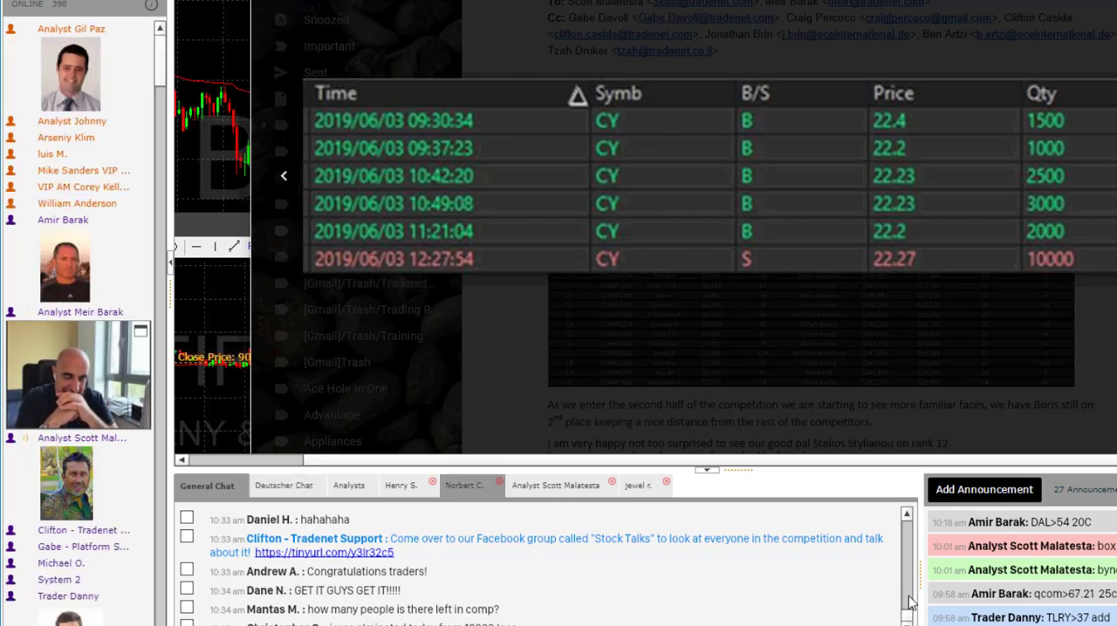
scroll(down, 3)
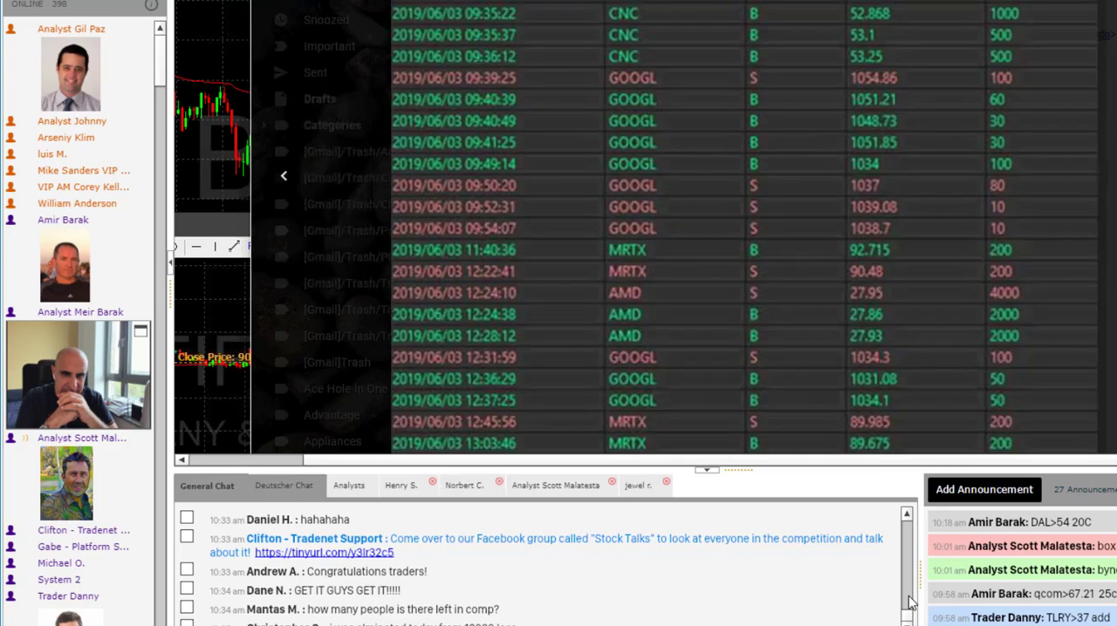
scroll(down, 3)
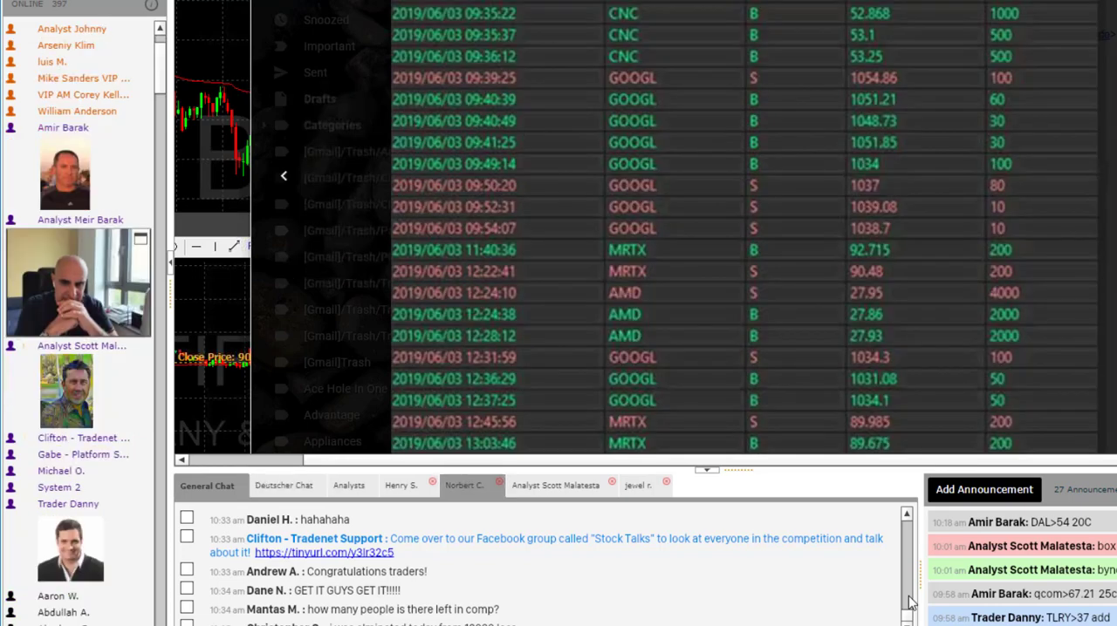
scroll(up, 3)
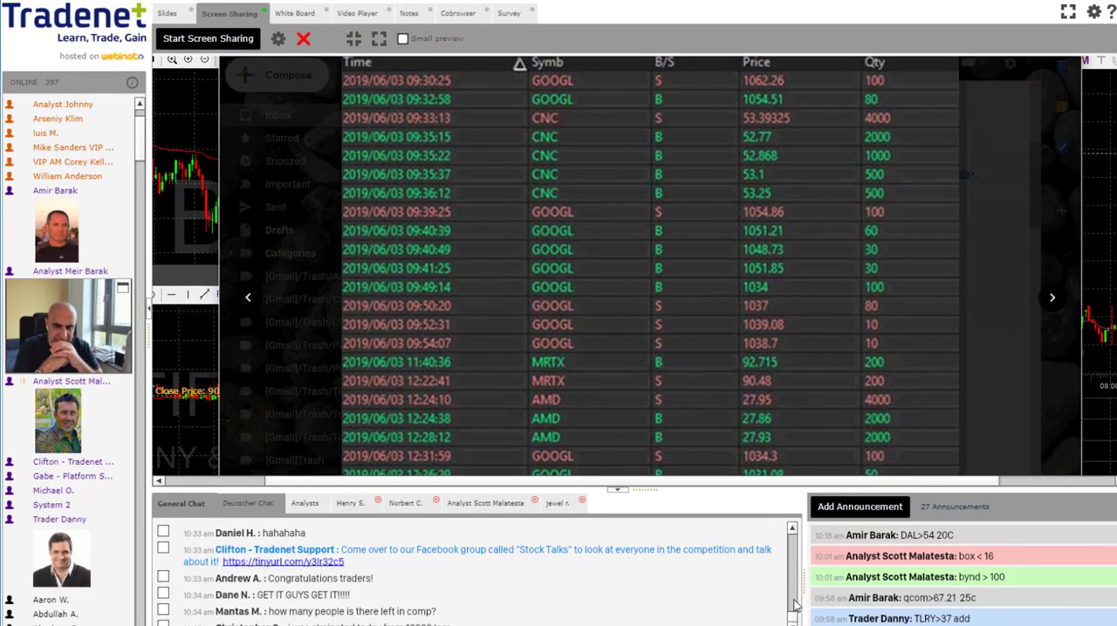
click(404, 503)
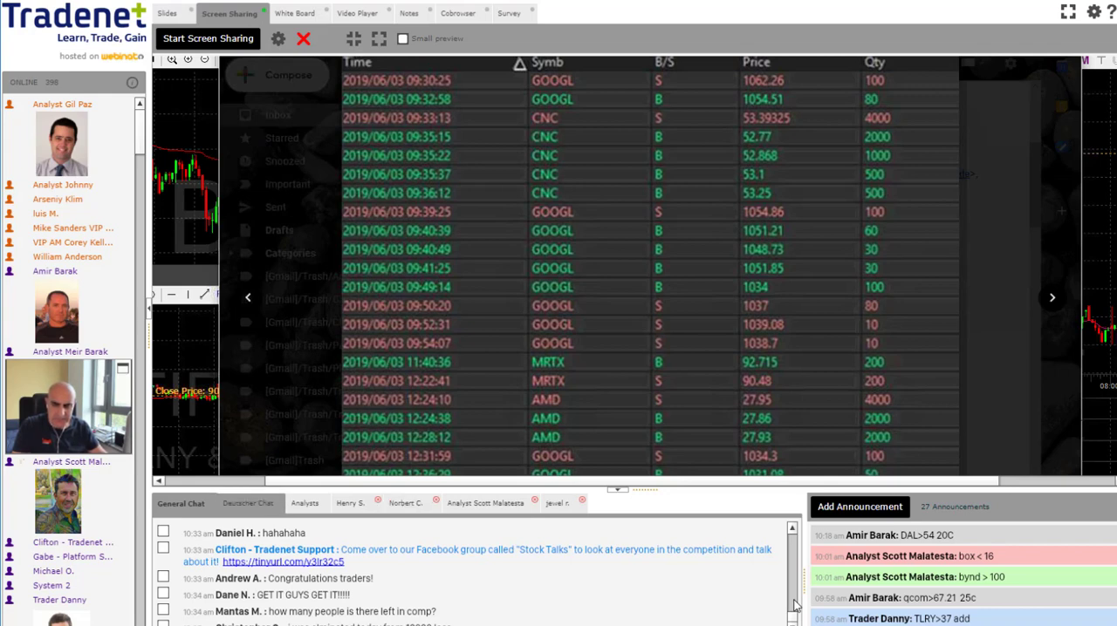
click(404, 503)
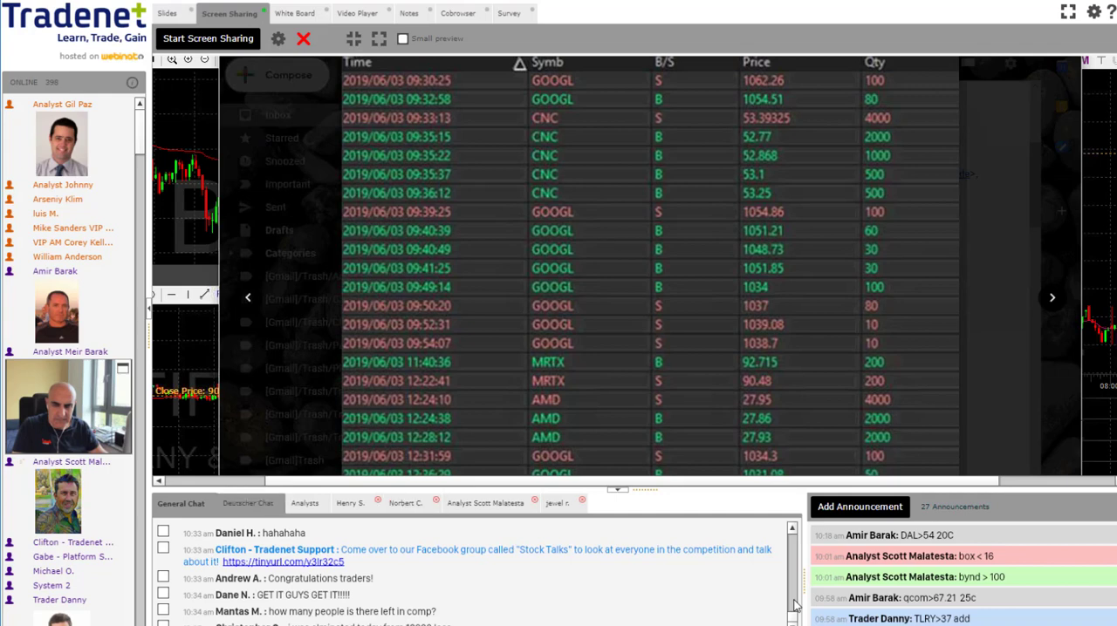
click(405, 504)
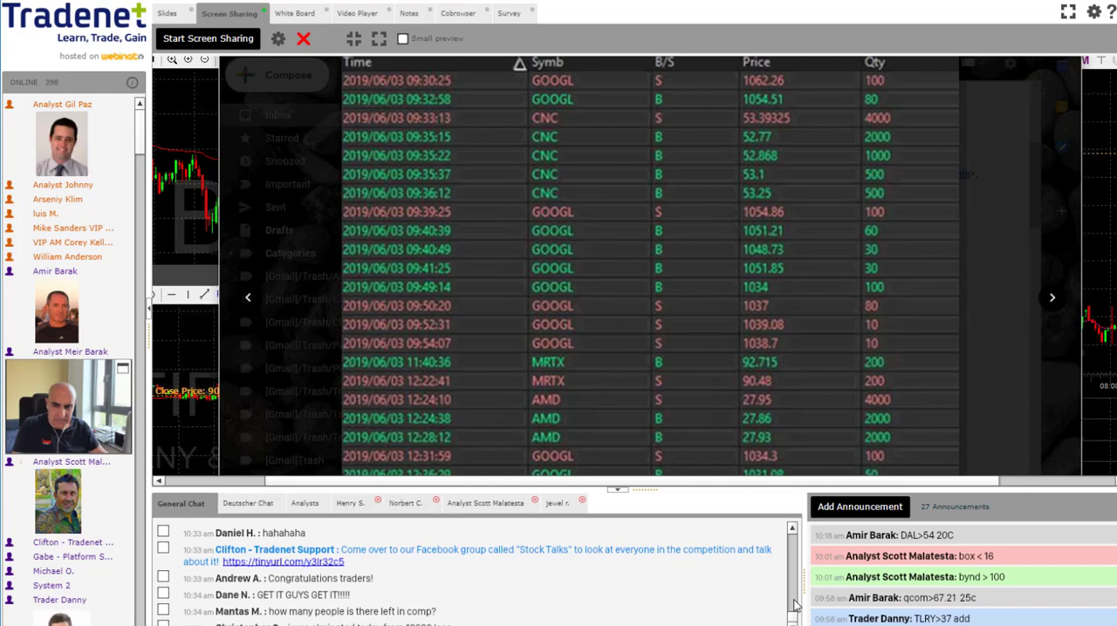
scroll(down, 3)
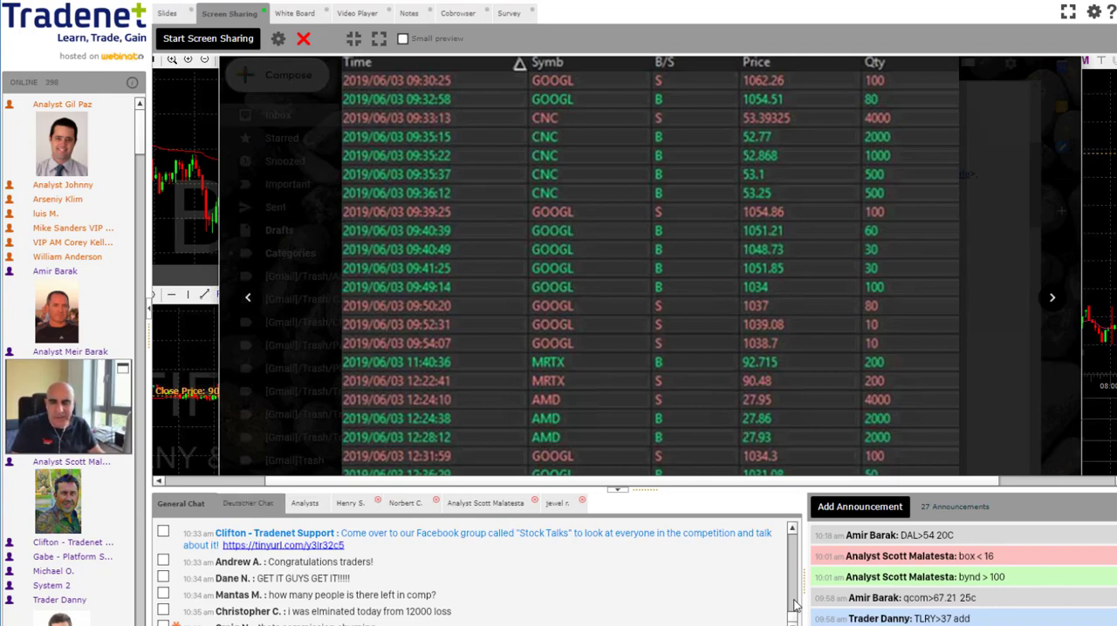
scroll(down, 3)
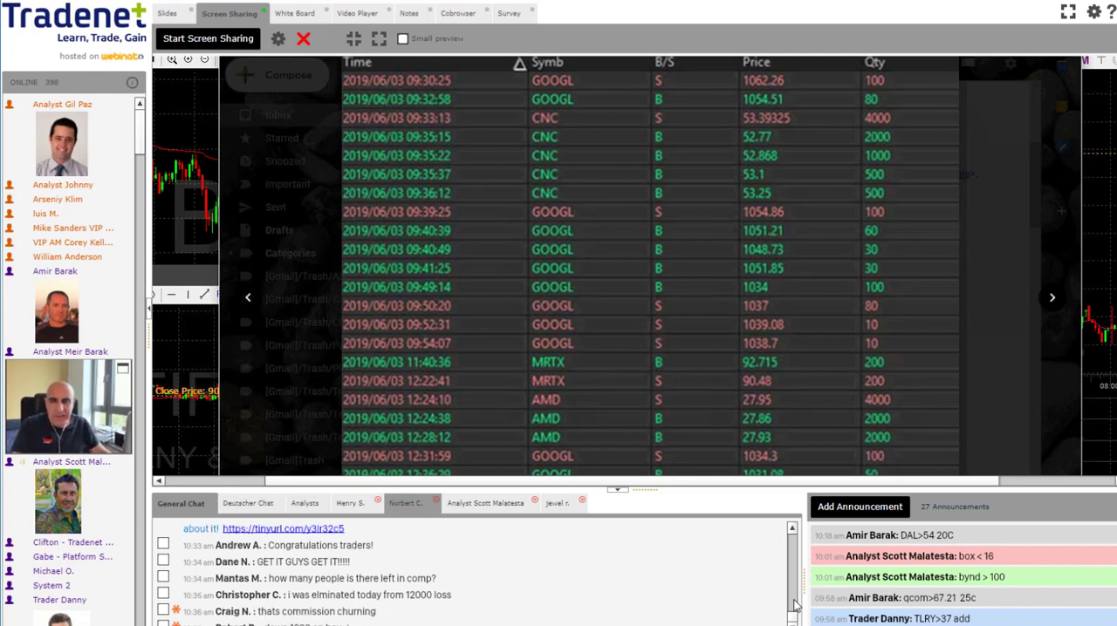
scroll(down, 3)
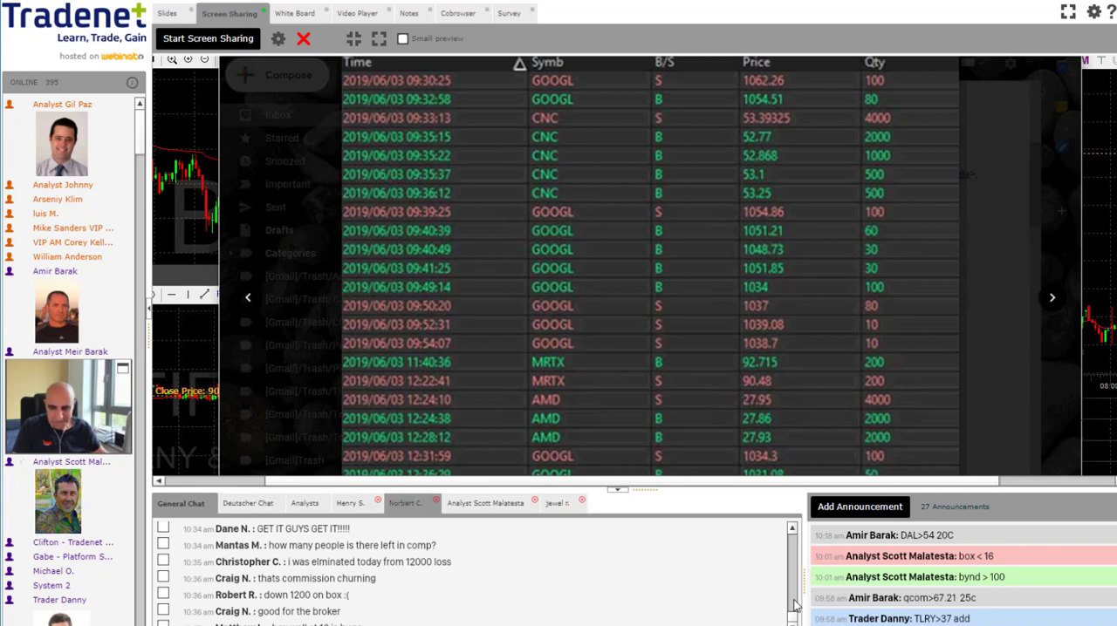
click(558, 504)
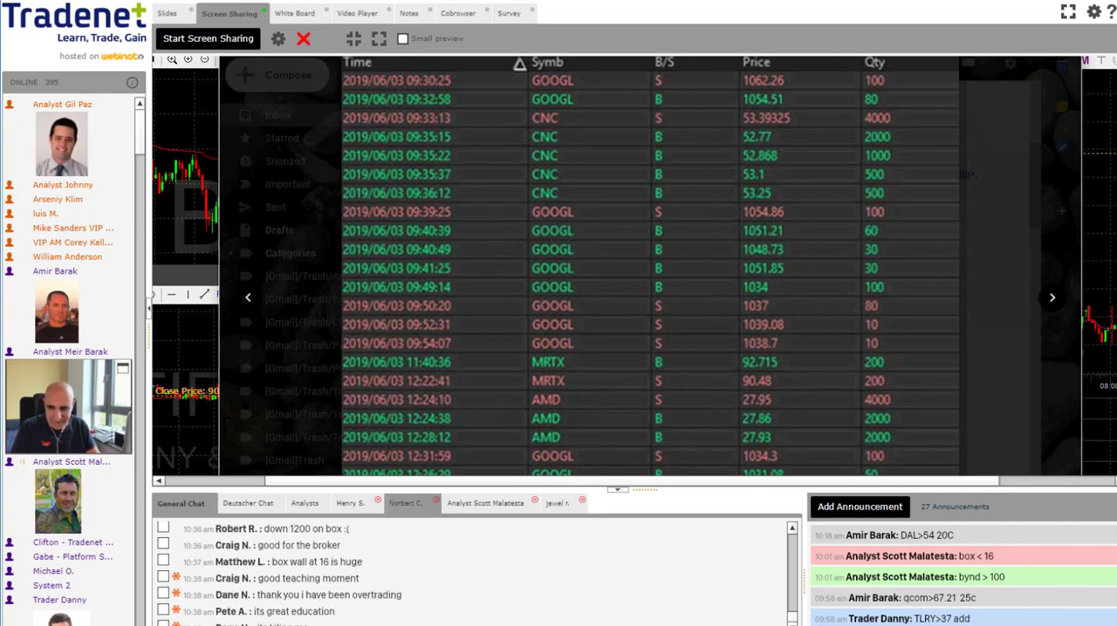
- Advance the image viewer to the trade log with AMD, CNC and MTCH trades
click(559, 503)
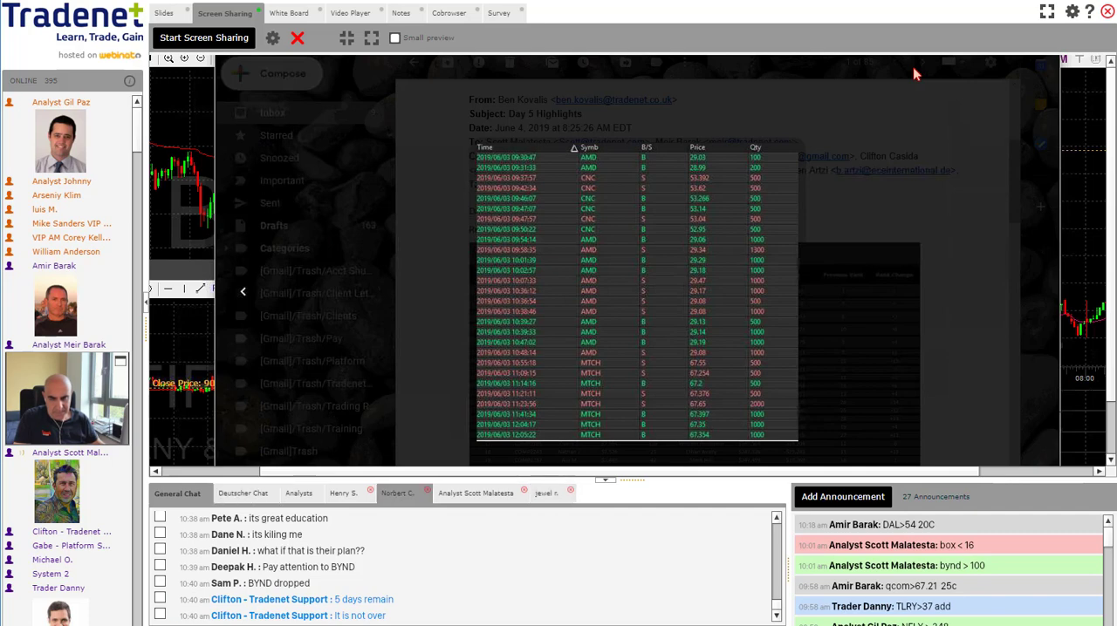
click(547, 493)
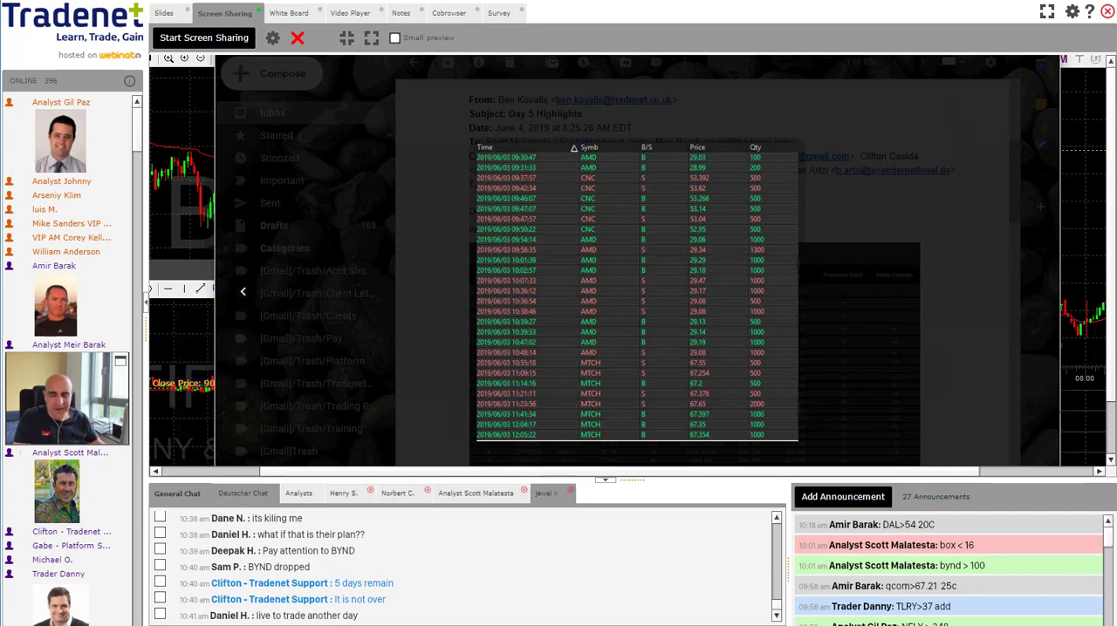
click(397, 493)
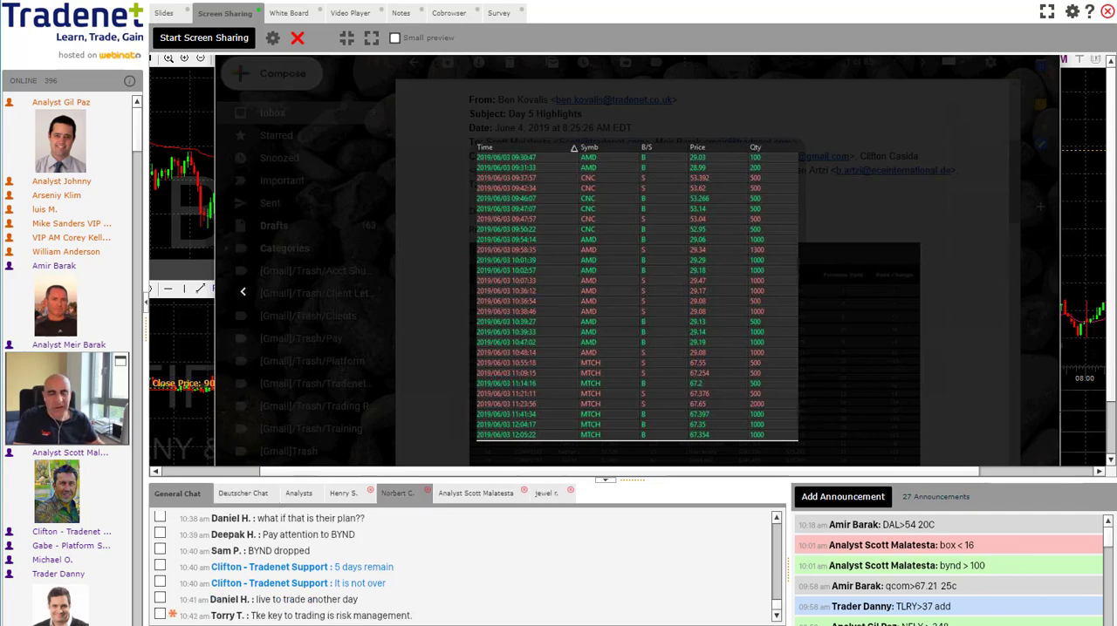
click(546, 493)
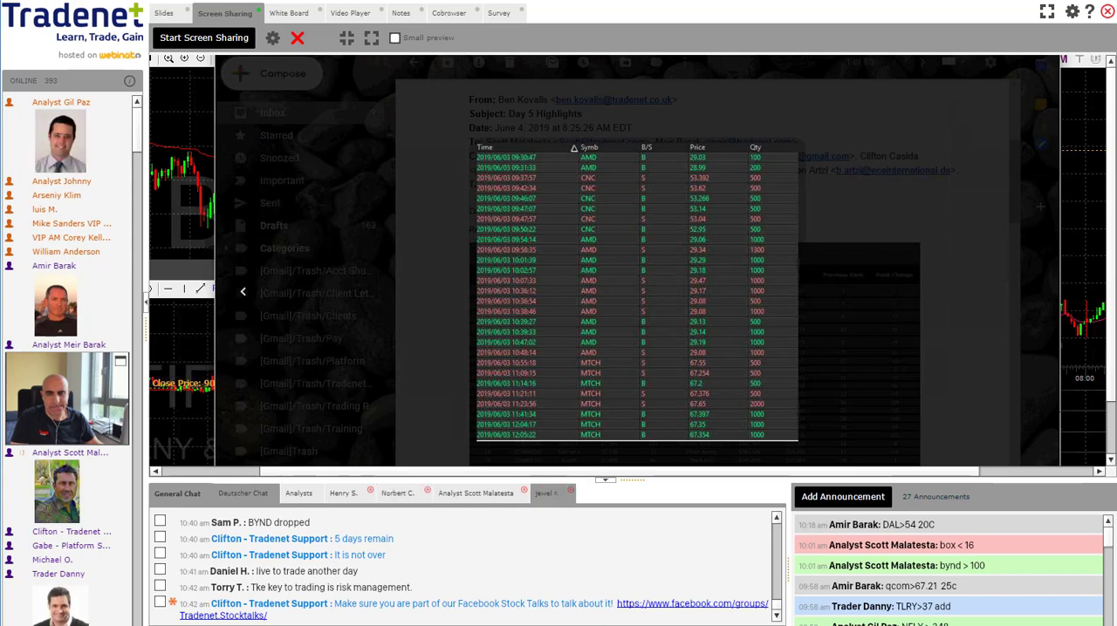
click(398, 493)
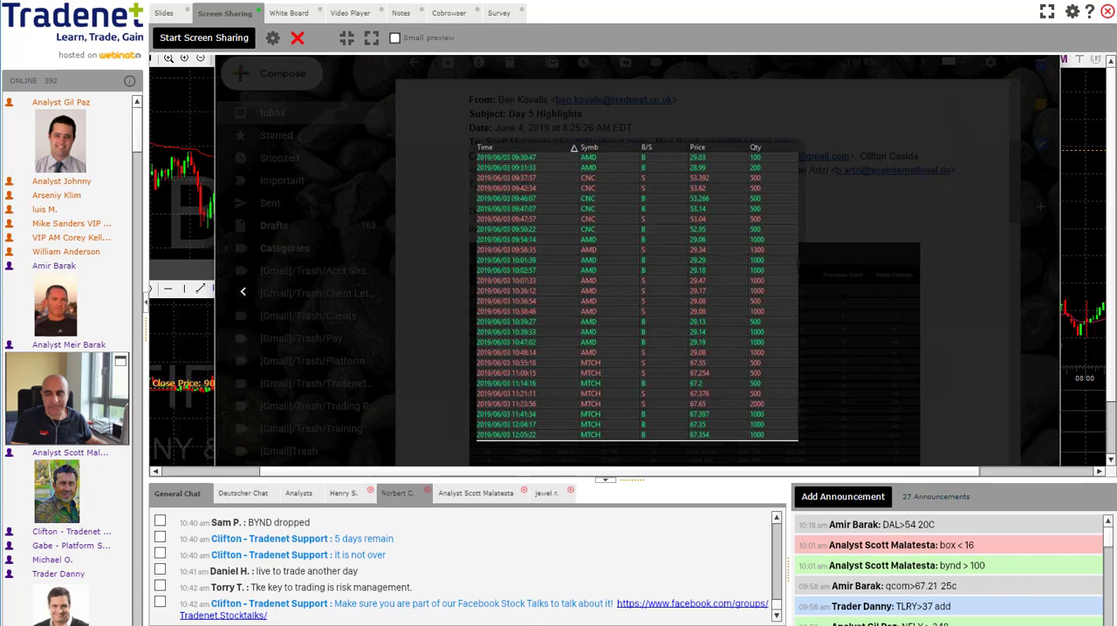
click(546, 493)
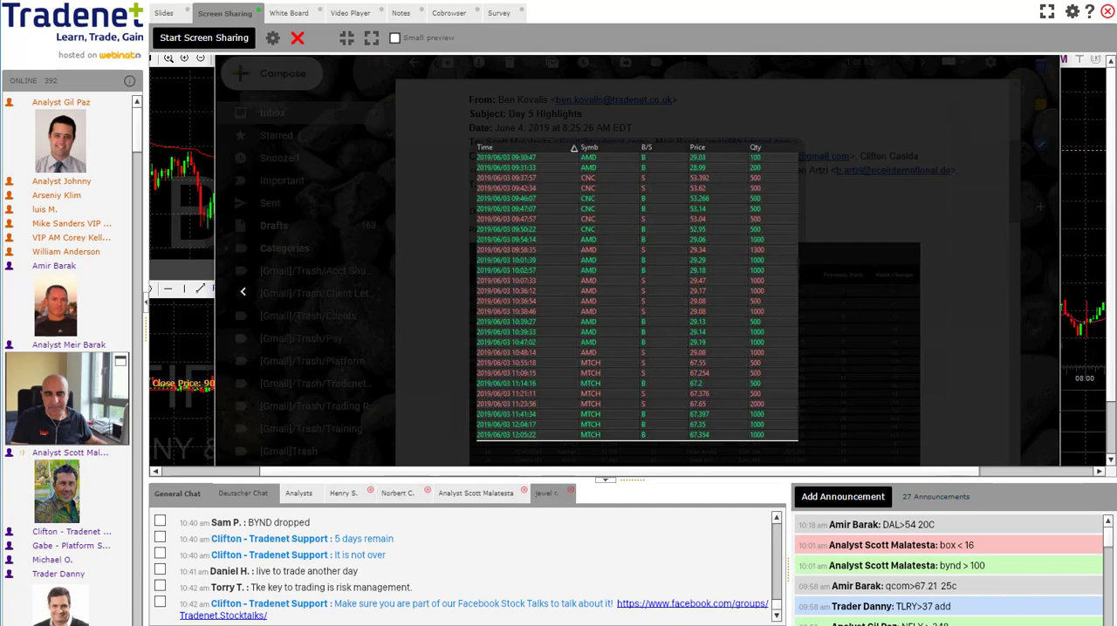